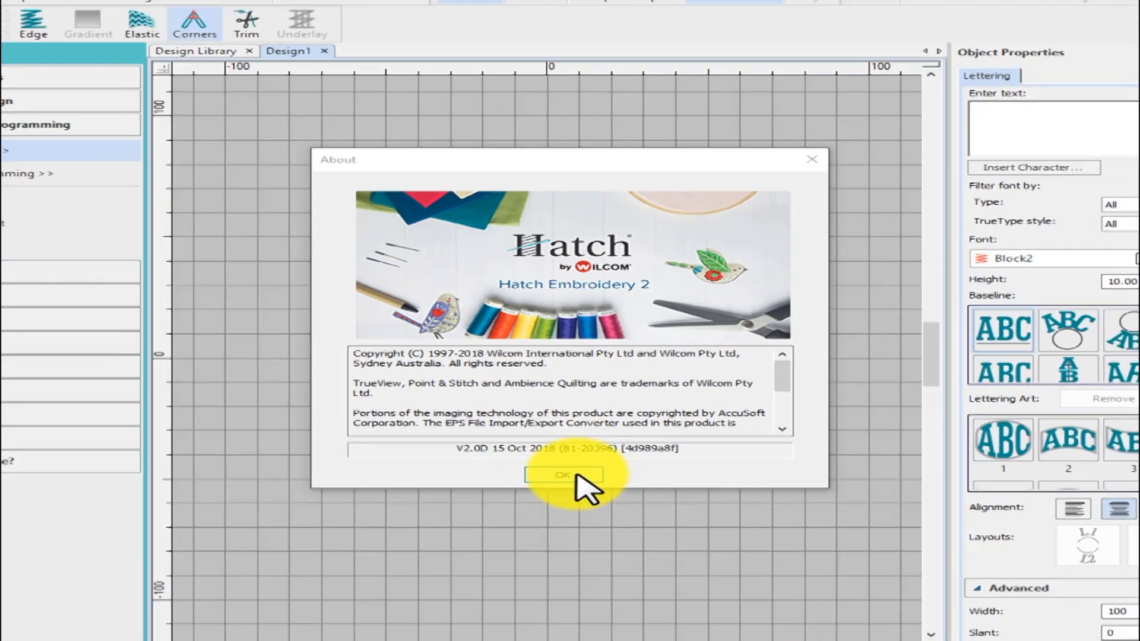
Dismiss the About window, then scroll the Lettering Font dropdown to review installed fonts
{"action": "left_click", "coordinate": [563, 474]}
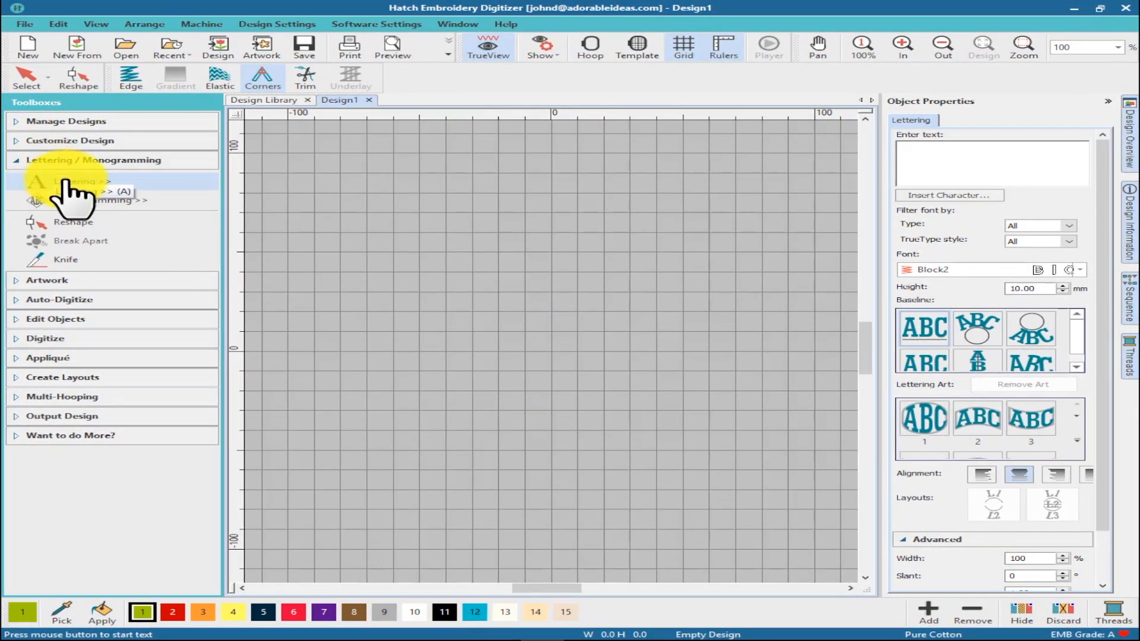
{"action": "mouse_move", "coordinate": [80, 182]}
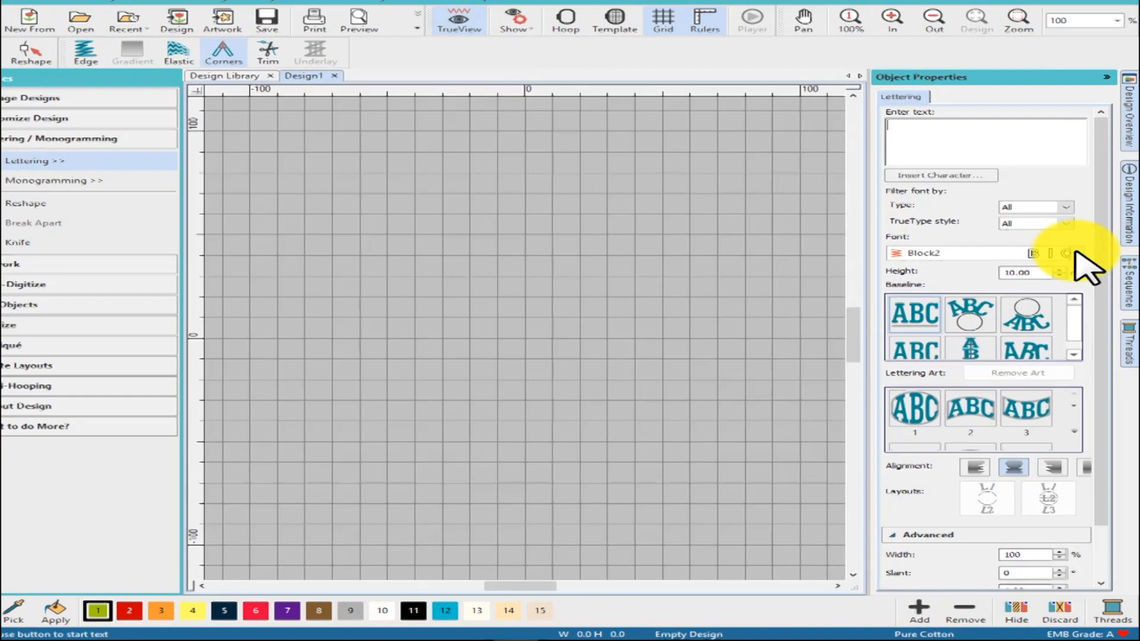
{"action": "left_click", "coordinate": [1065, 253]}
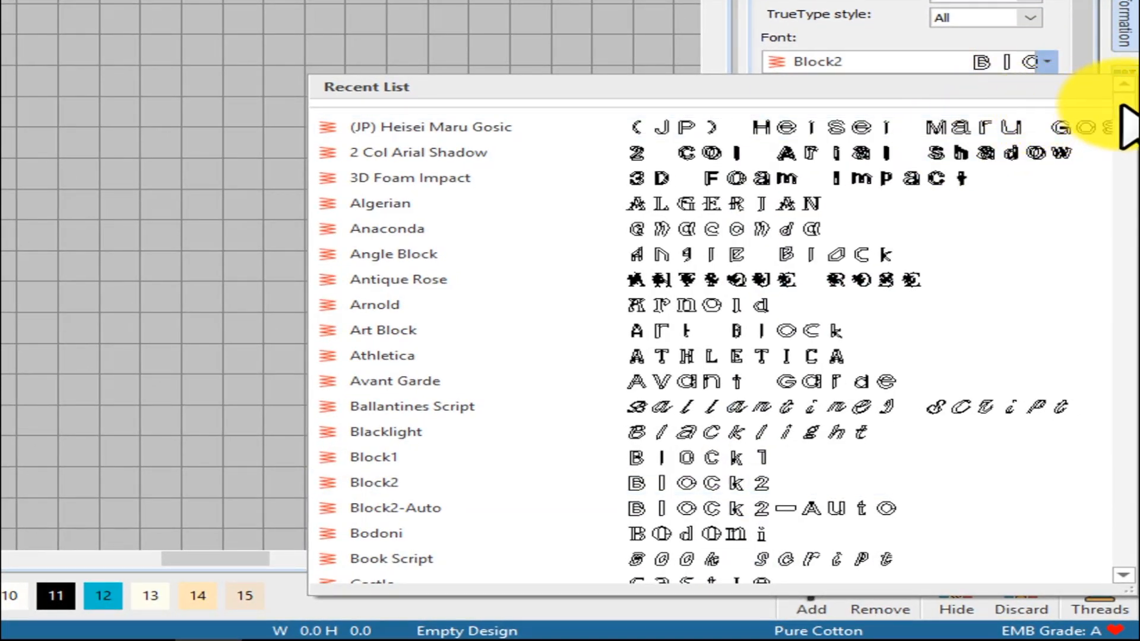
{"action": "scroll", "scroll_direction": "down", "scroll_amount": 3}
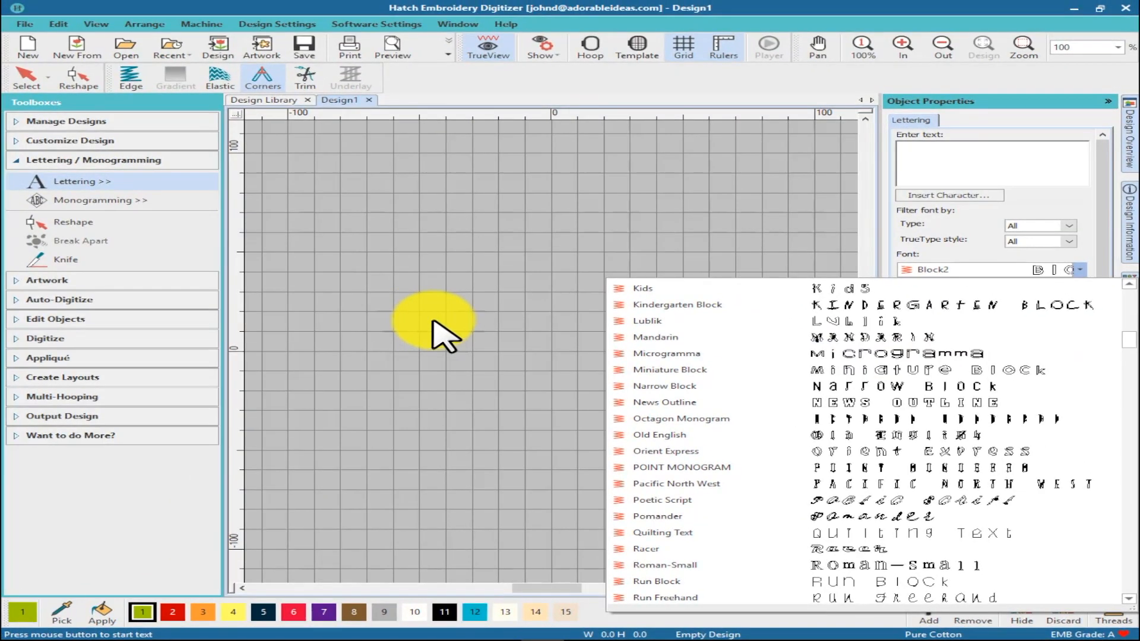
{"action": "left_click", "coordinate": [433, 316]}
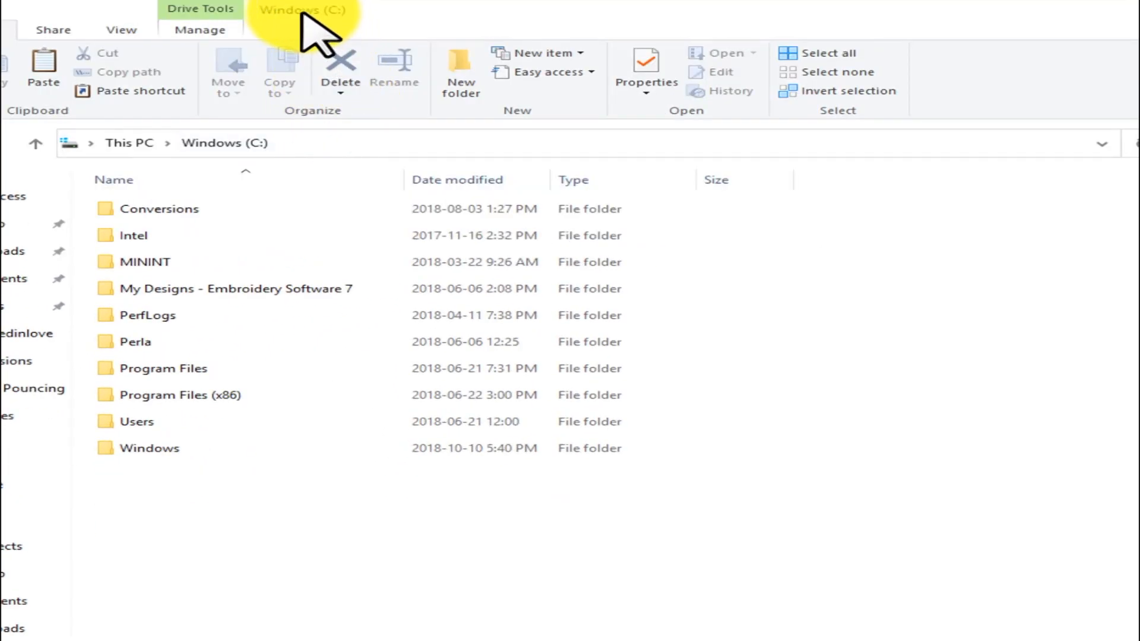
Open Program Files (x86) on drive C and pick the Hatch Embroidery Software V1 folder
{"action": "left_click", "coordinate": [163, 368]}
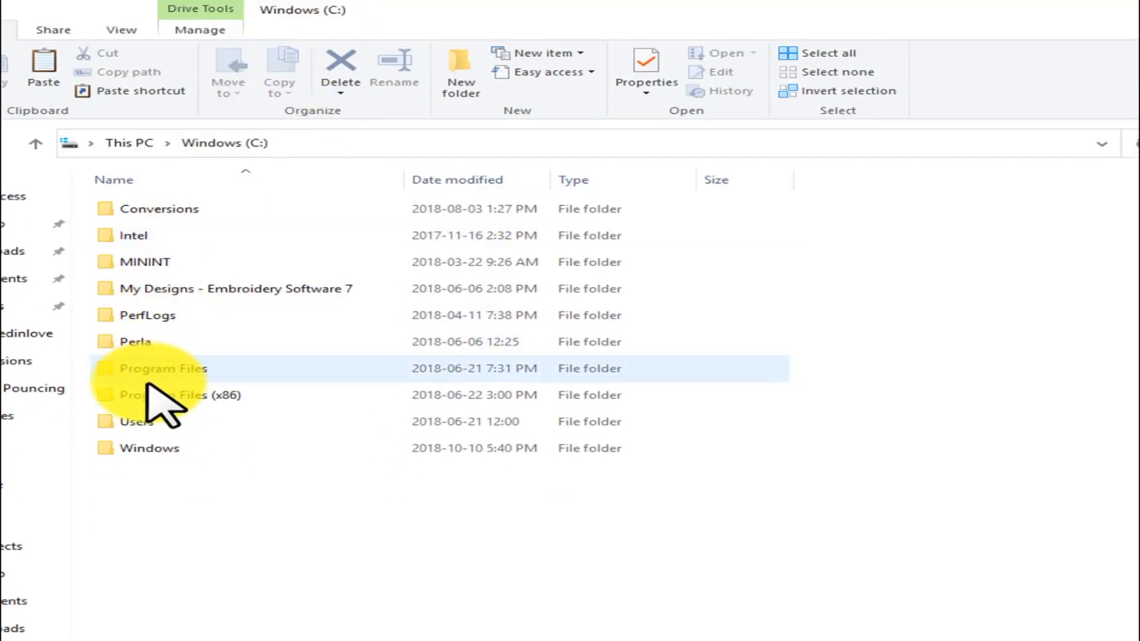
{"action": "mouse_move", "coordinate": [175, 395]}
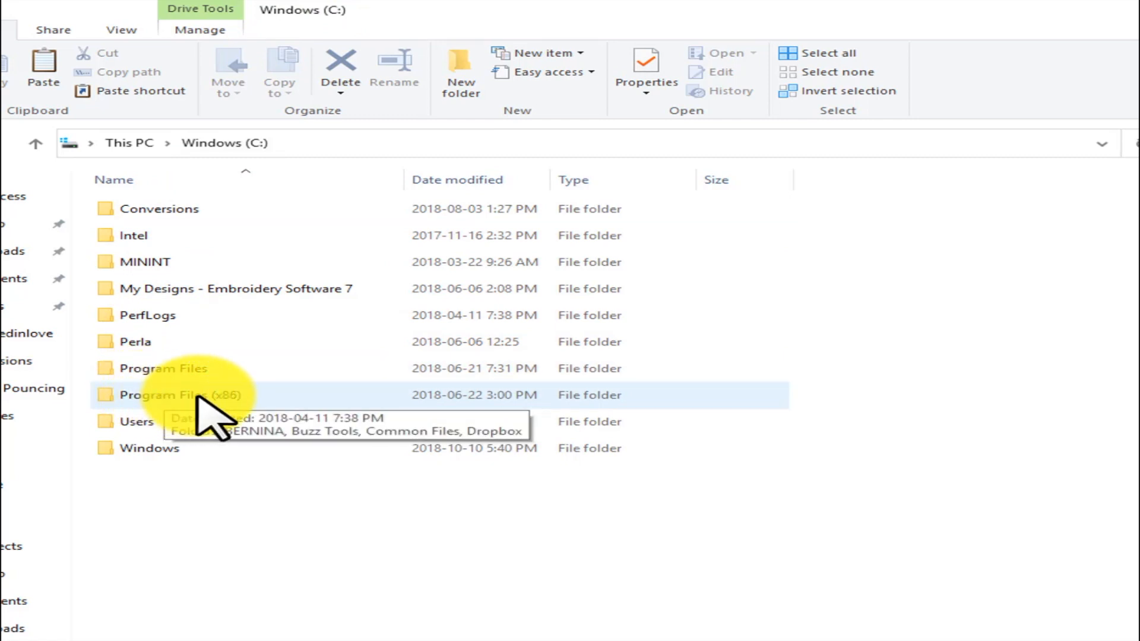
{"action": "double_click", "coordinate": [172, 395]}
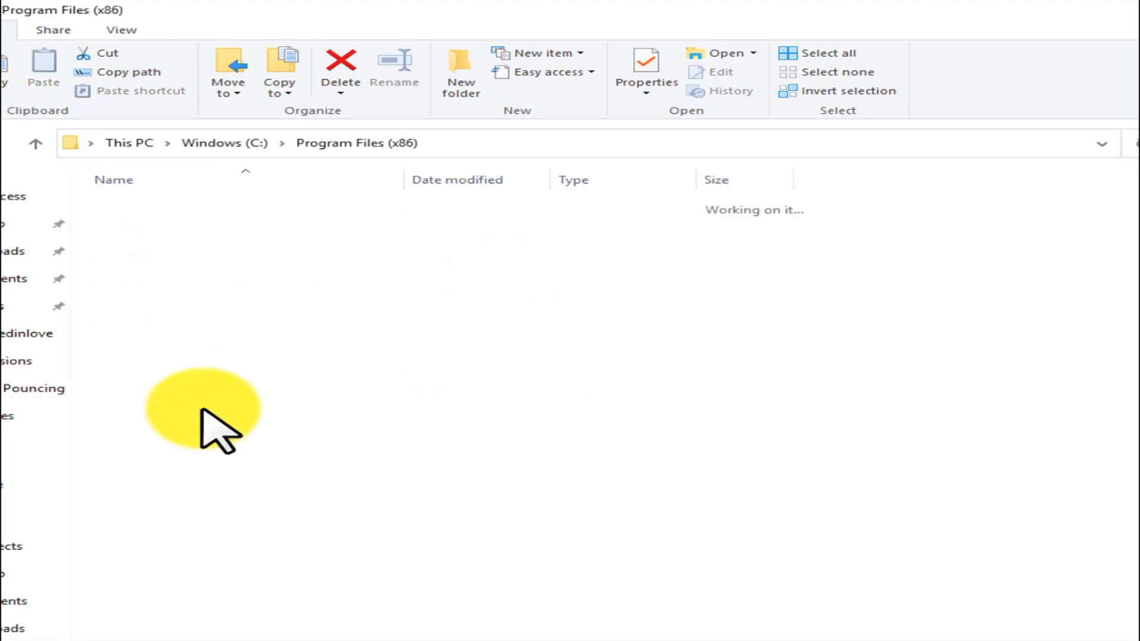
{"action": "left_click", "coordinate": [152, 486]}
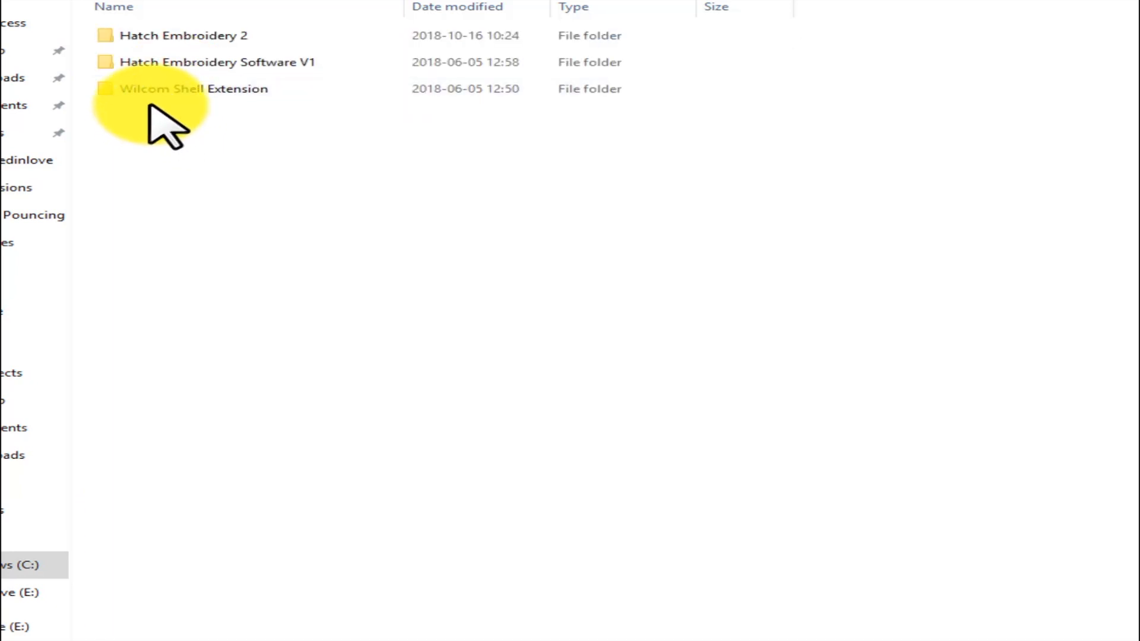
{"action": "mouse_move", "coordinate": [284, 61]}
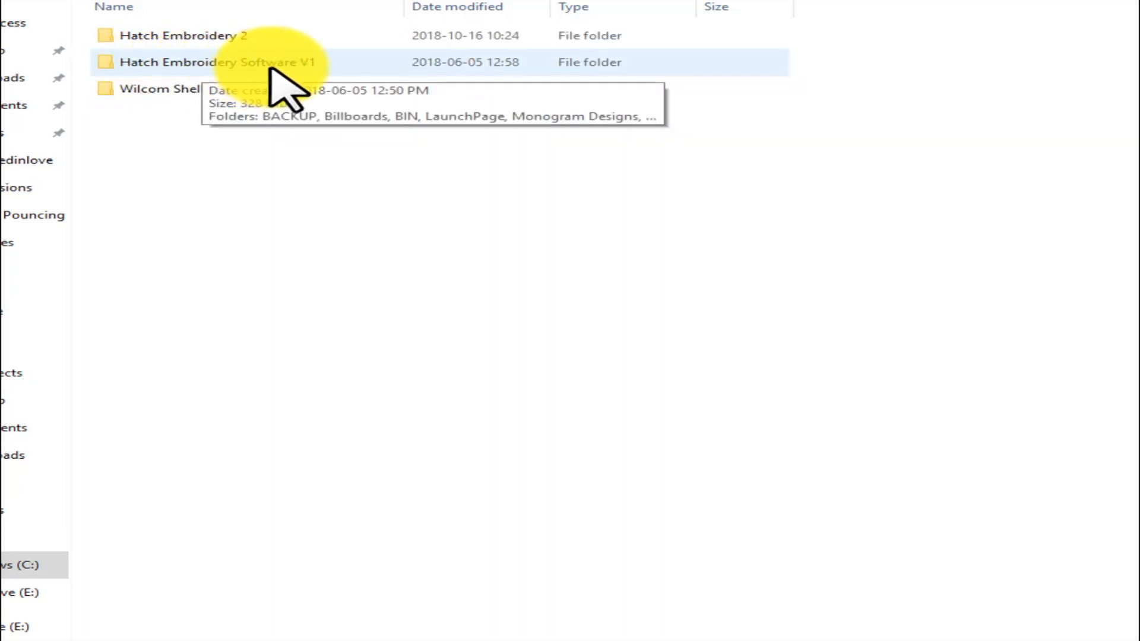
{"action": "left_click", "coordinate": [182, 35]}
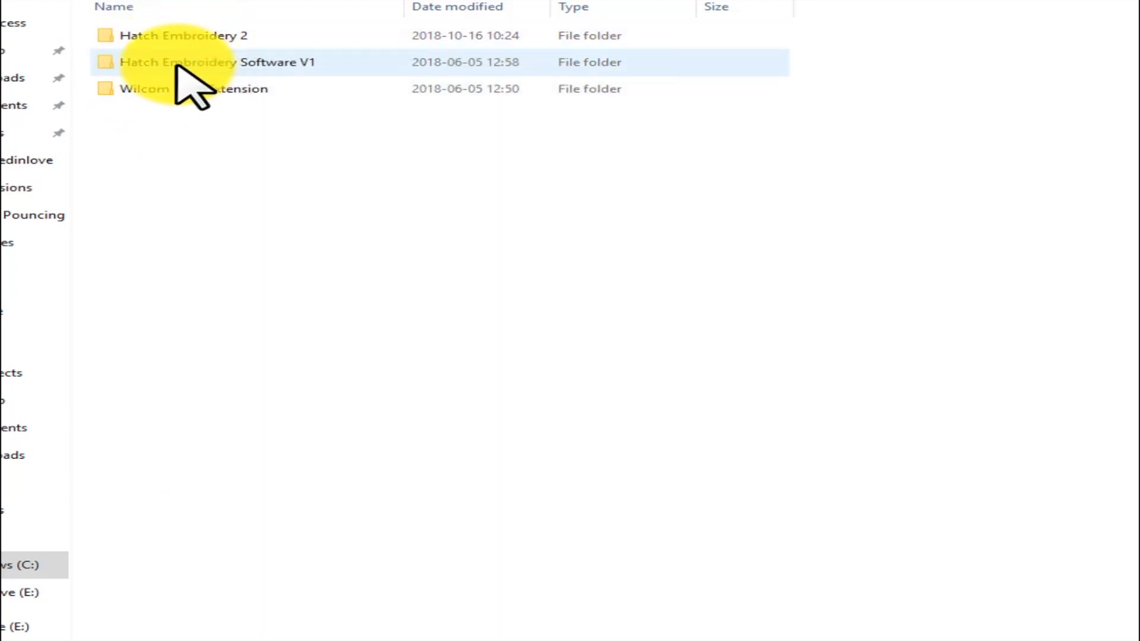
{"action": "mouse_move", "coordinate": [204, 73]}
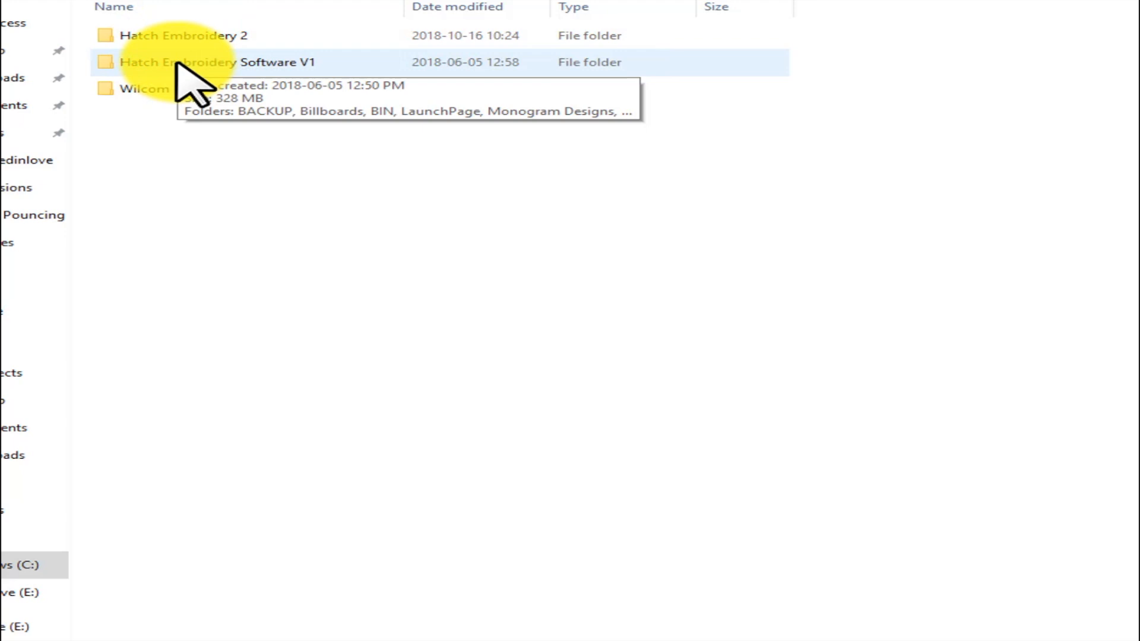
Open Hatch Embroidery Software V1 and its USERLETW font folder
{"action": "double_click", "coordinate": [203, 62]}
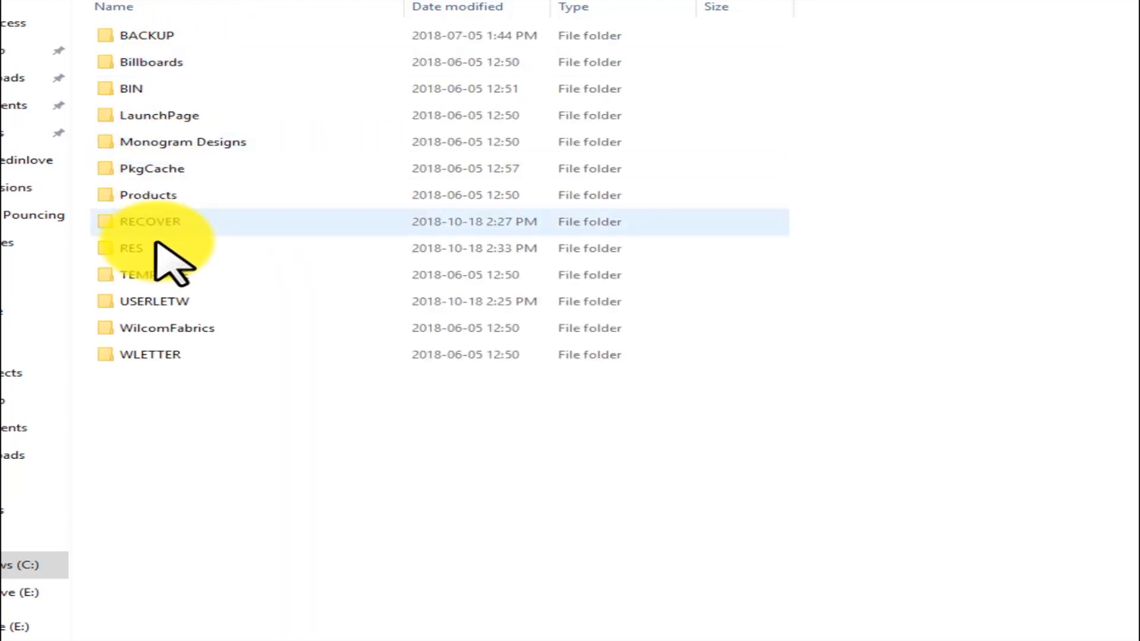
{"action": "left_click", "coordinate": [155, 301]}
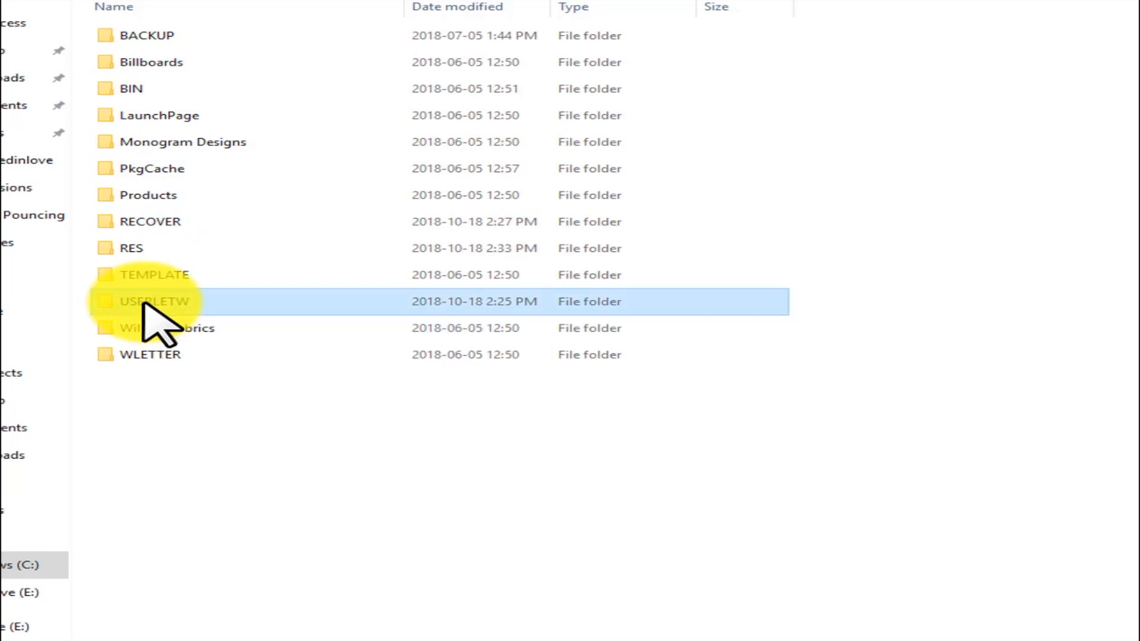
{"action": "double_click", "coordinate": [152, 301]}
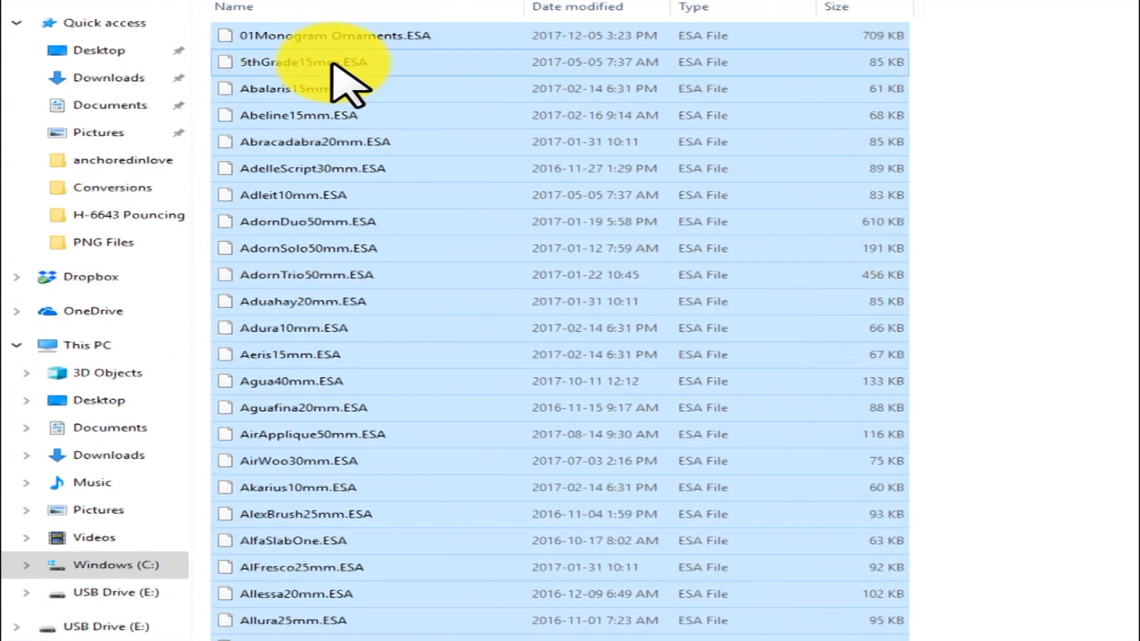
Copy the 544 selected ESA font files and paste them into the USB drive E: new folder
{"action": "right_click", "coordinate": [298, 61]}
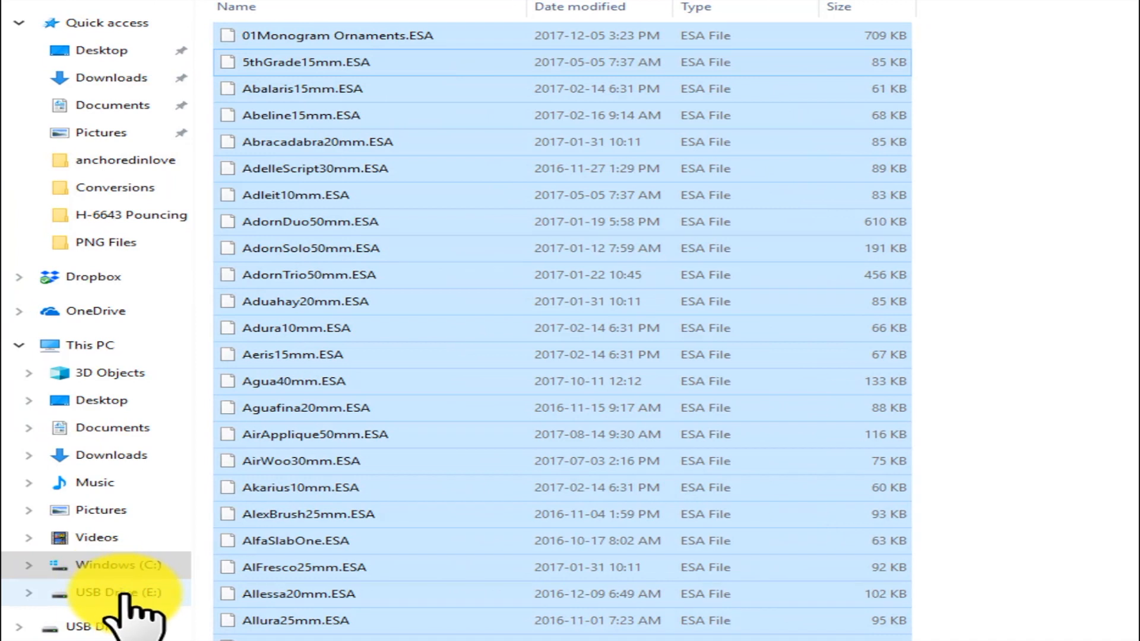
{"action": "left_click", "coordinate": [120, 592]}
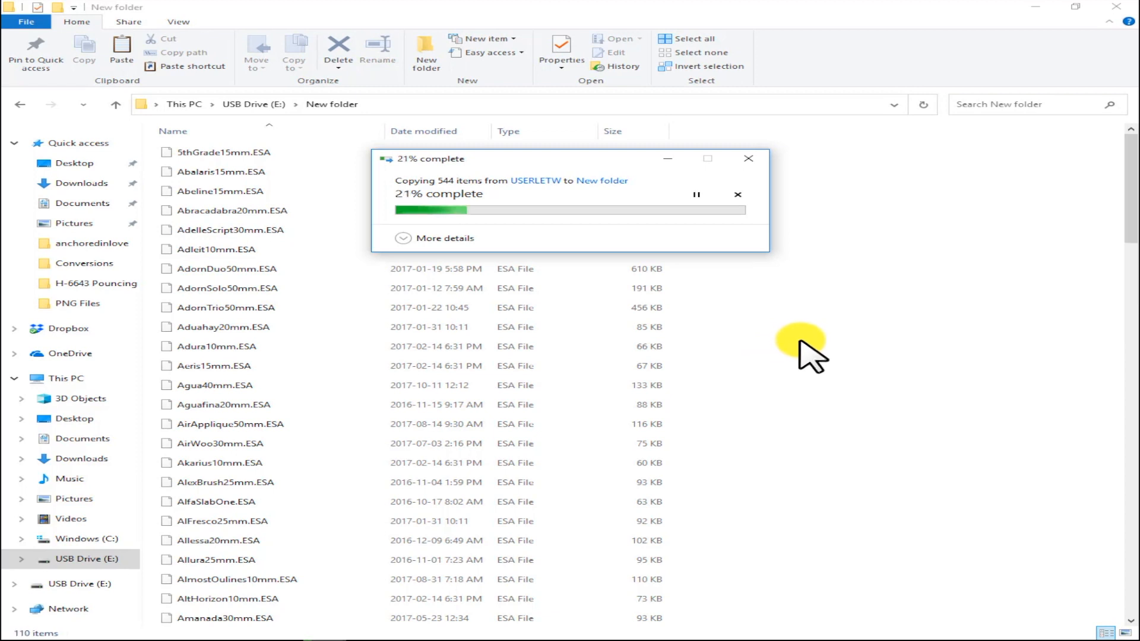
{"action": "mouse_move", "coordinate": [760, 367]}
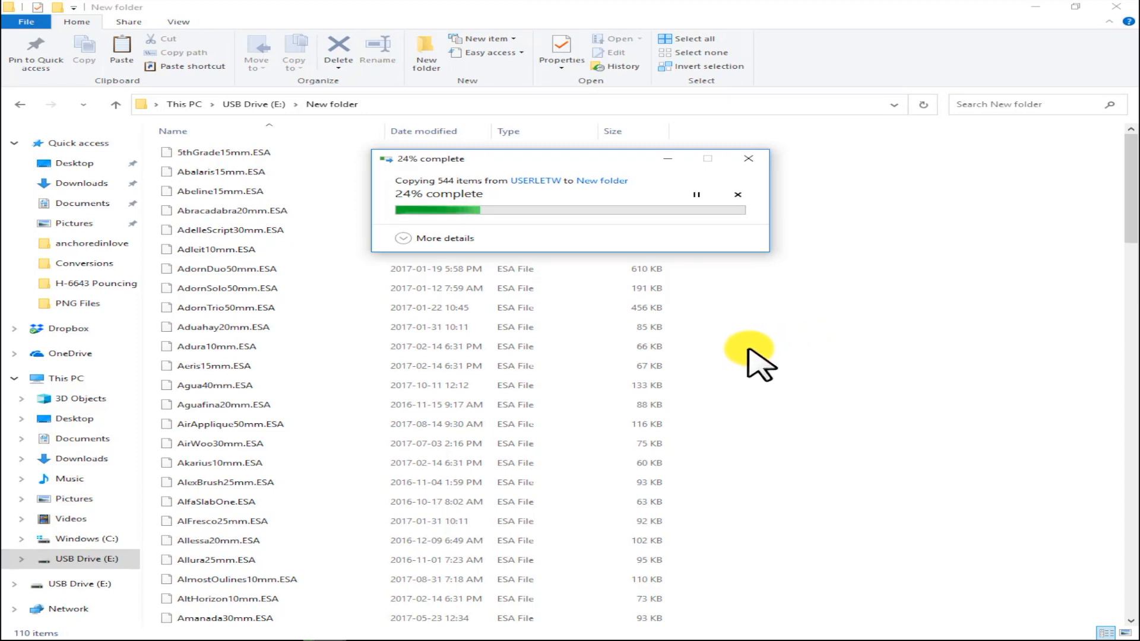
{"action": "mouse_move", "coordinate": [778, 359]}
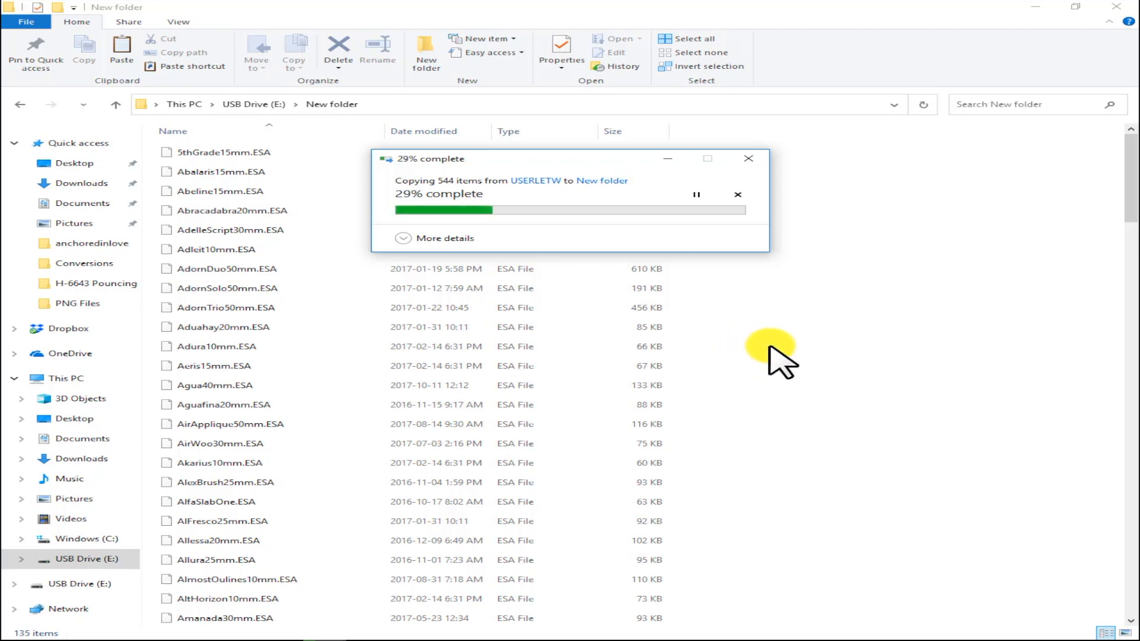
{"action": "mouse_move", "coordinate": [761, 363]}
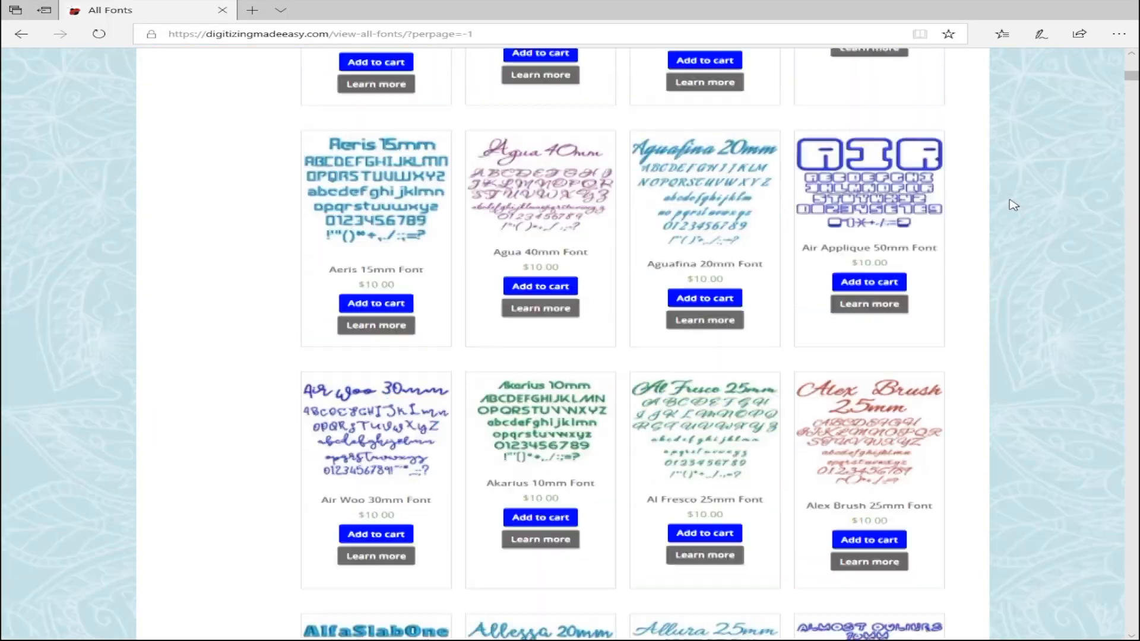
Scroll through the store's All Fonts page in Edge while the copy finishes
{"action": "scroll", "scroll_direction": "down", "scroll_amount": 3}
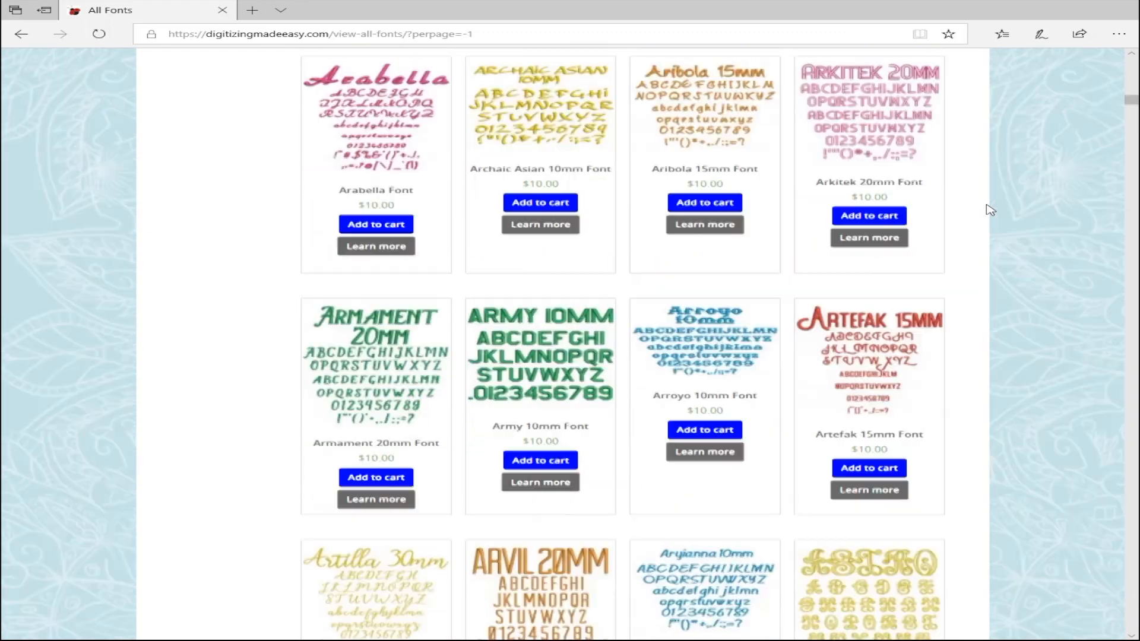
{"action": "scroll", "scroll_direction": "down", "scroll_amount": 3}
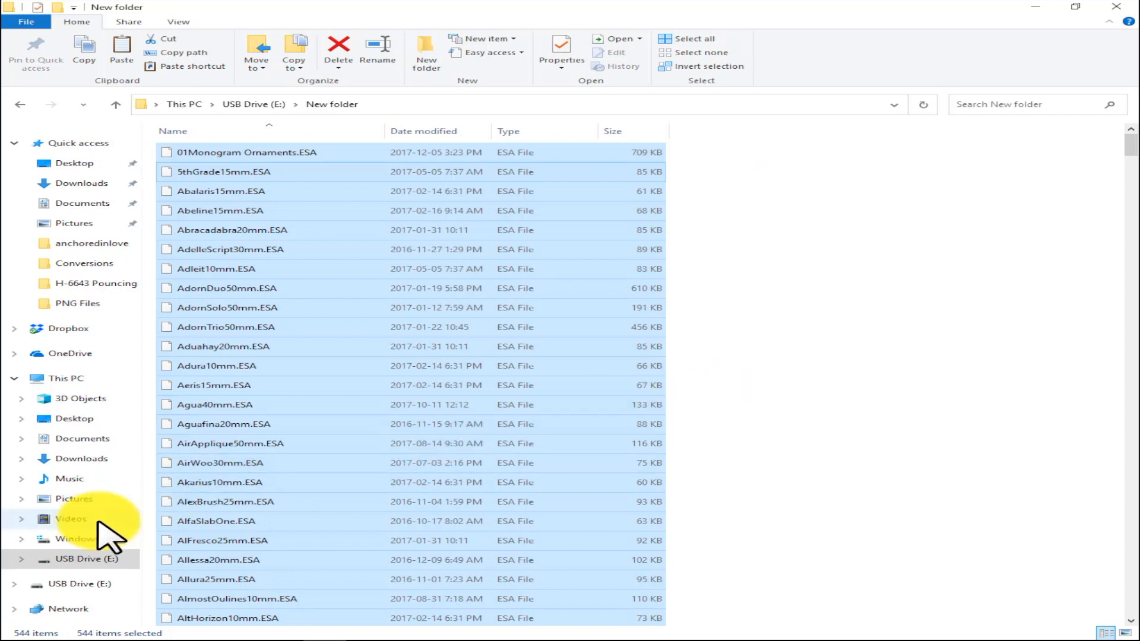
Show USB Drive (E:) top level and select New folder holding 47.6 MB of fonts
{"action": "left_click", "coordinate": [84, 558]}
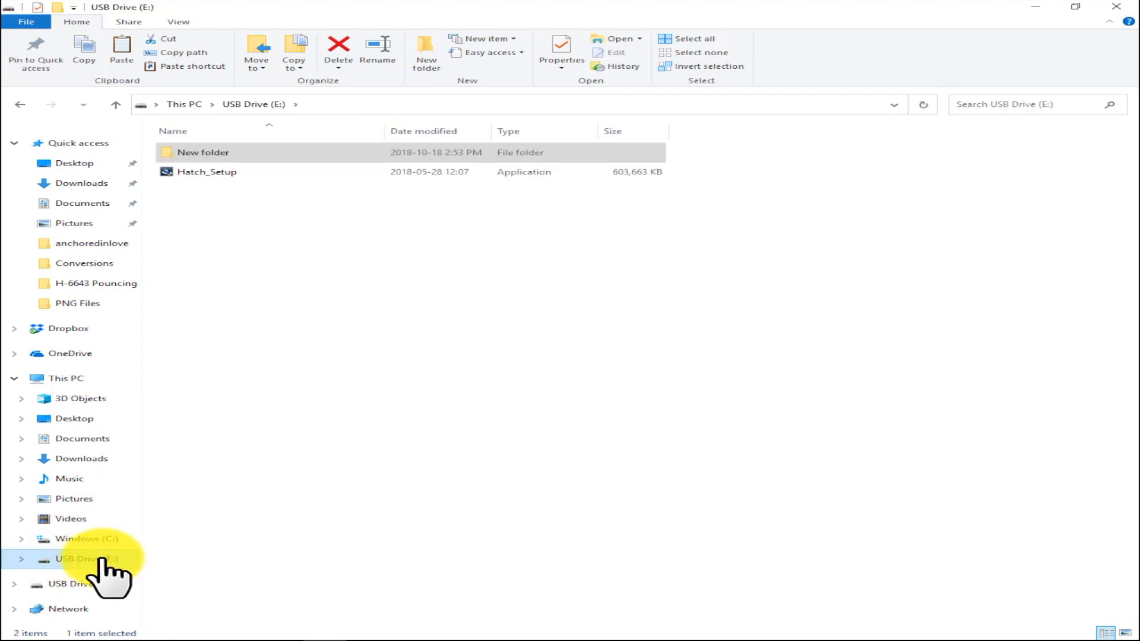
{"action": "left_click", "coordinate": [206, 172]}
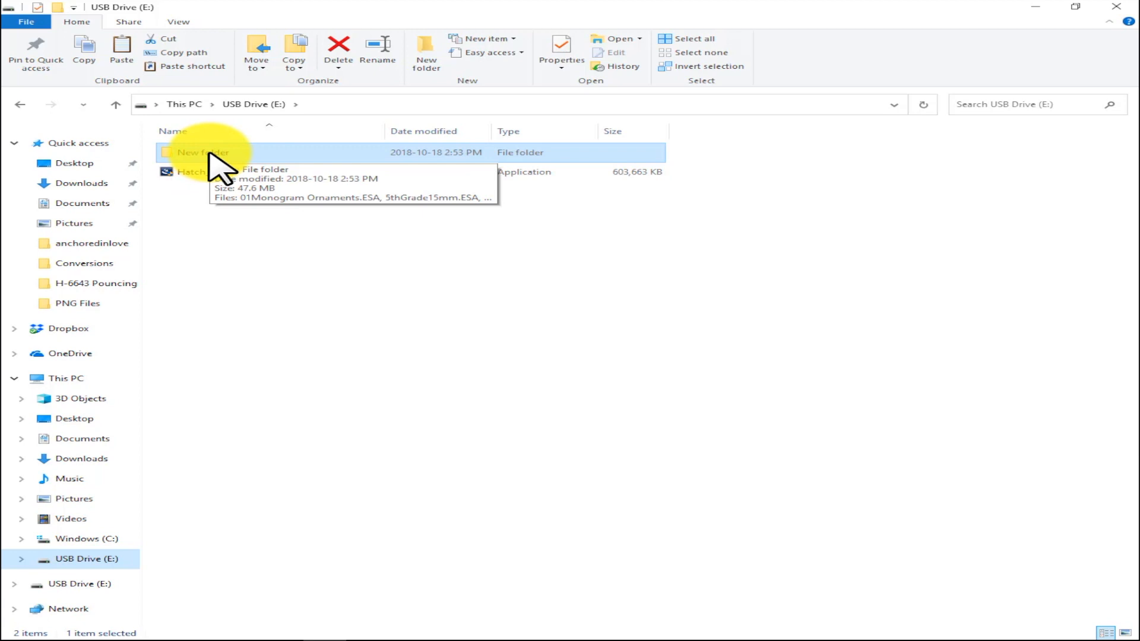
{"action": "mouse_move", "coordinate": [225, 240]}
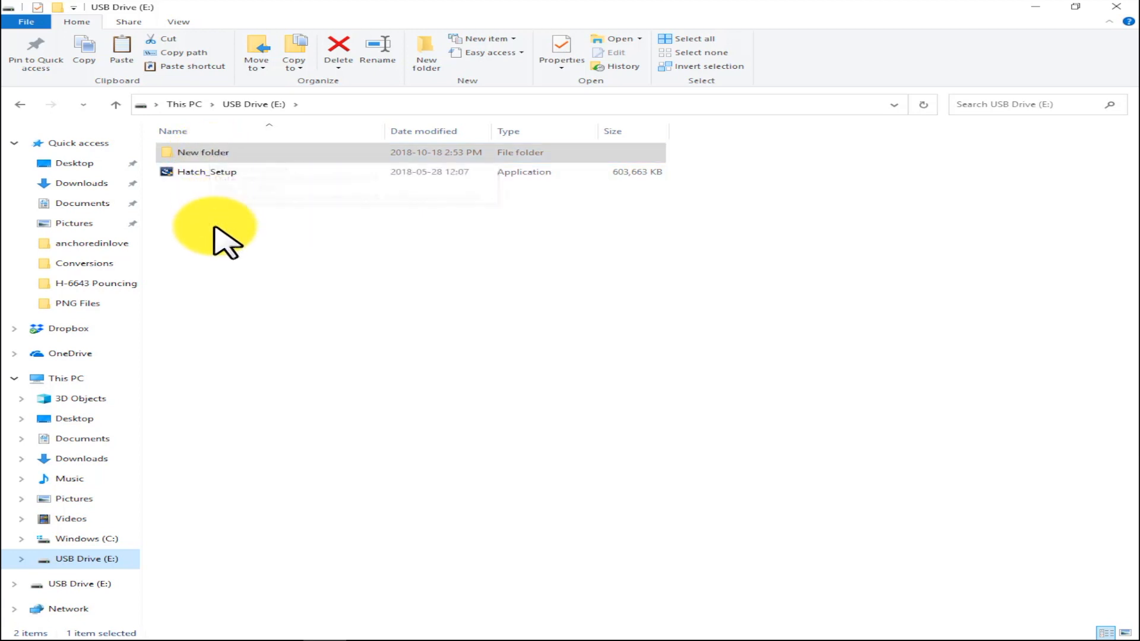
{"action": "left_click", "coordinate": [204, 152]}
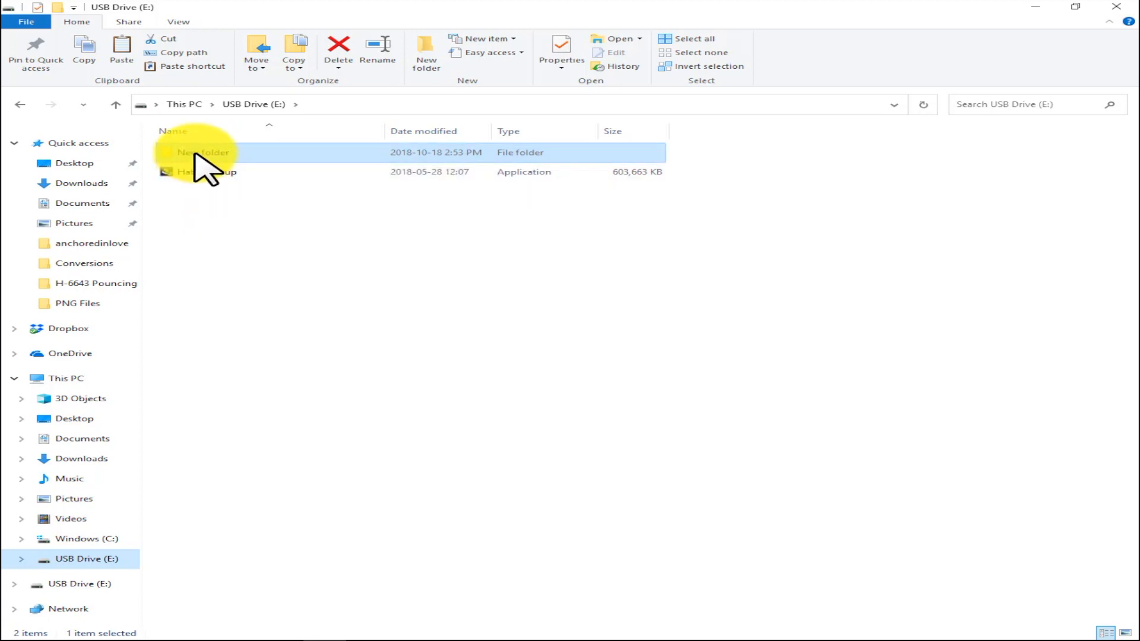
{"action": "mouse_move", "coordinate": [208, 164]}
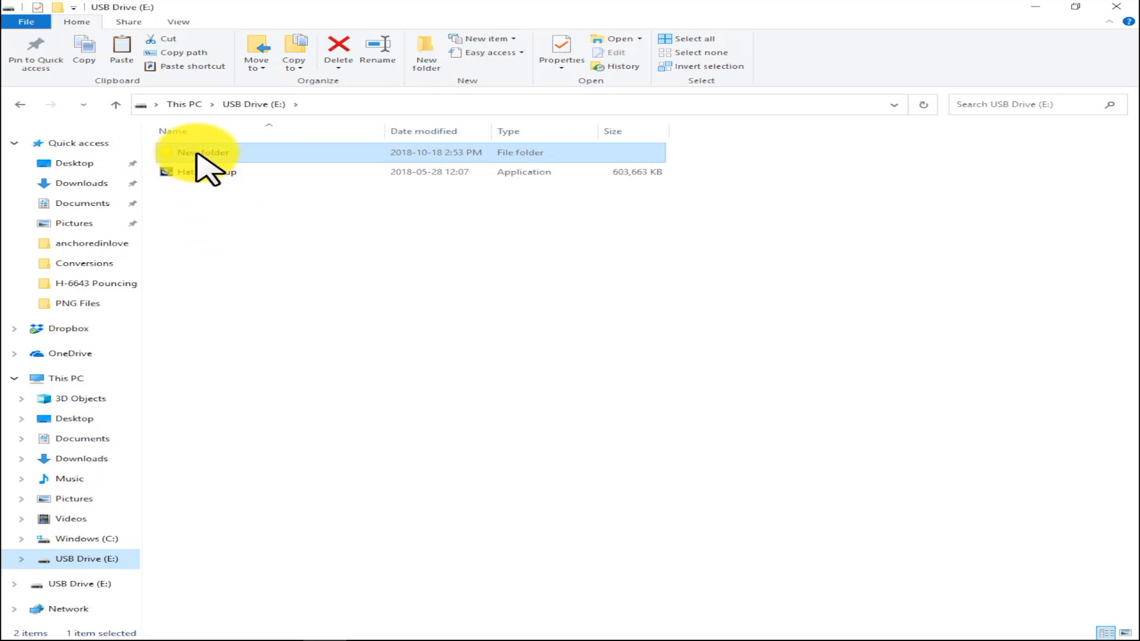
{"action": "mouse_move", "coordinate": [203, 153]}
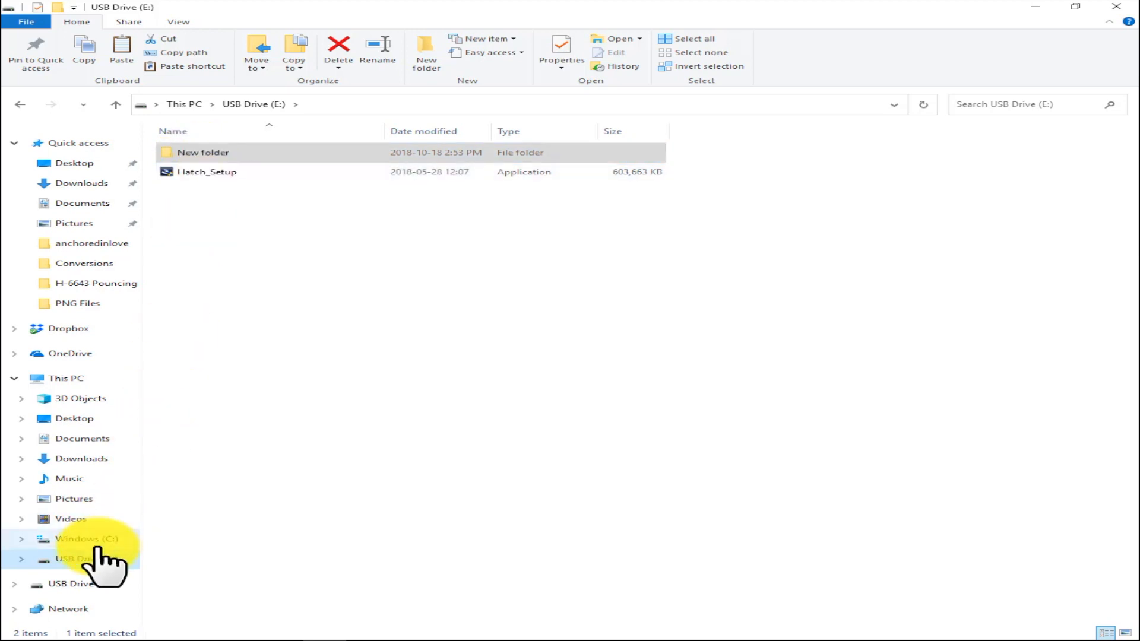
Open Program Files (x86) and then Wilcom on the Windows (C:) drive
{"action": "left_click", "coordinate": [87, 538]}
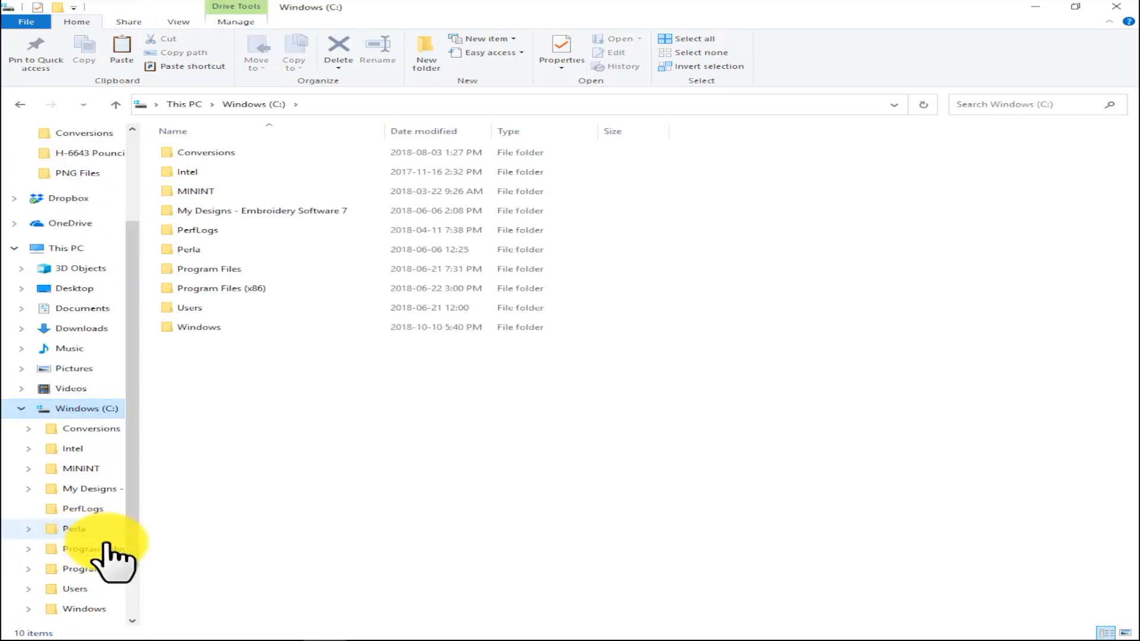
{"action": "left_click", "coordinate": [221, 288]}
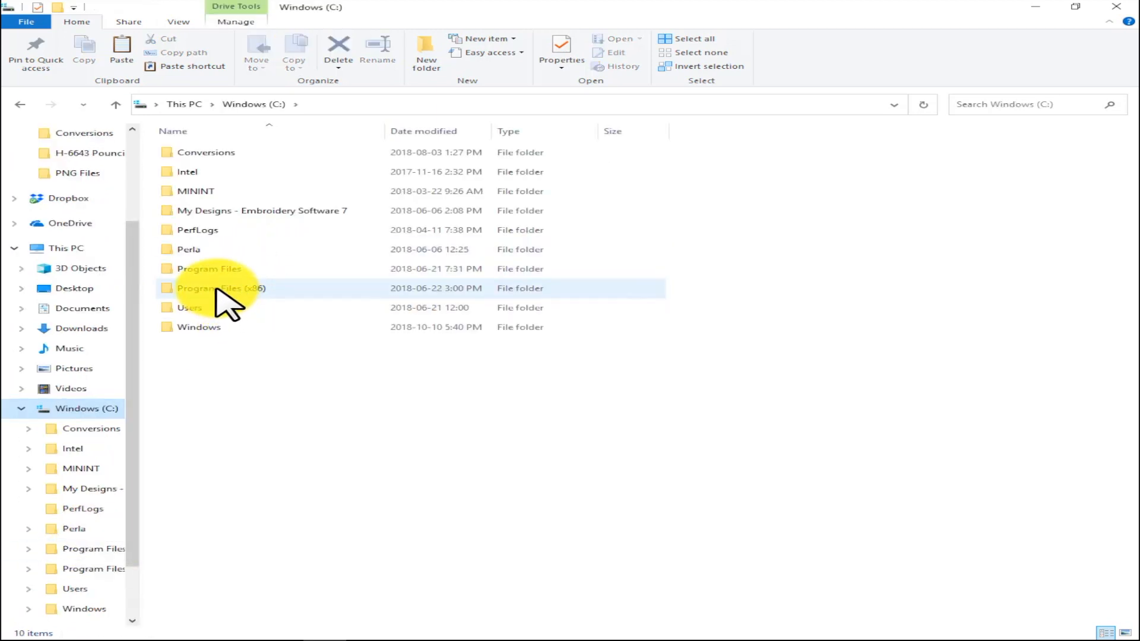
{"action": "double_click", "coordinate": [223, 288]}
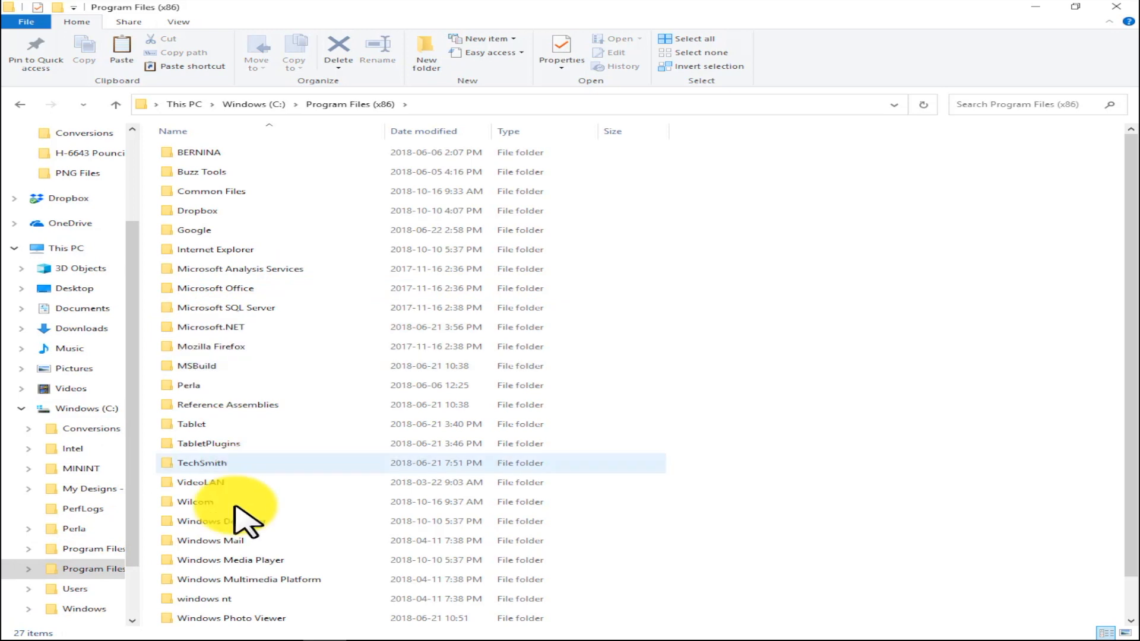
{"action": "double_click", "coordinate": [195, 501]}
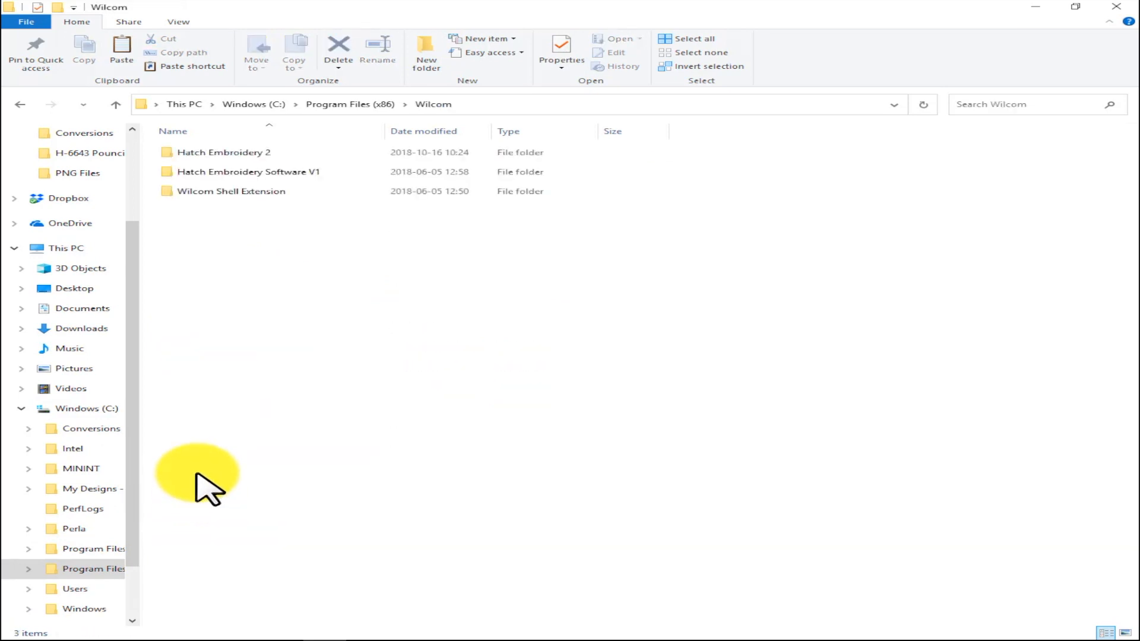
Open the Hatch Embroidery 2 folder and its USERLETW font folder
{"action": "left_click", "coordinate": [224, 152]}
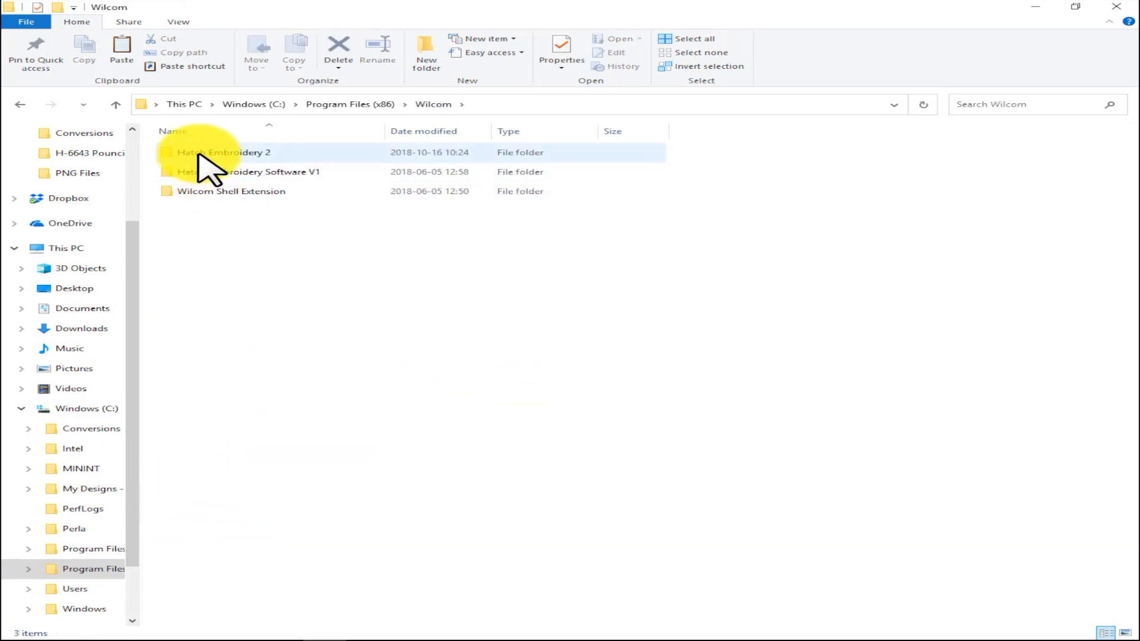
{"action": "double_click", "coordinate": [226, 152]}
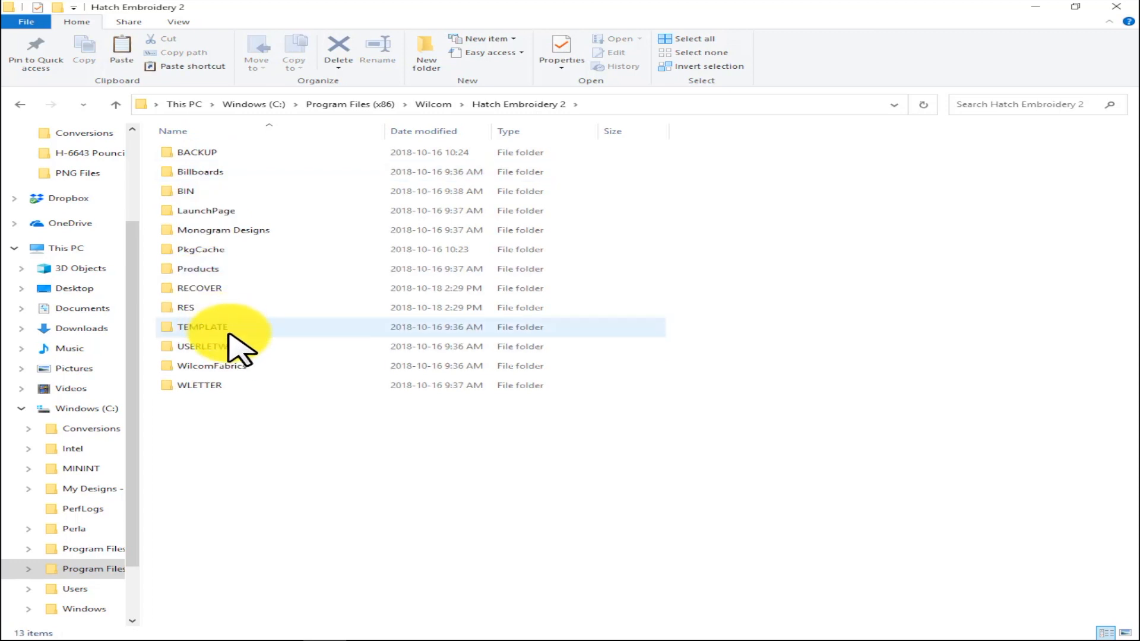
{"action": "double_click", "coordinate": [202, 327]}
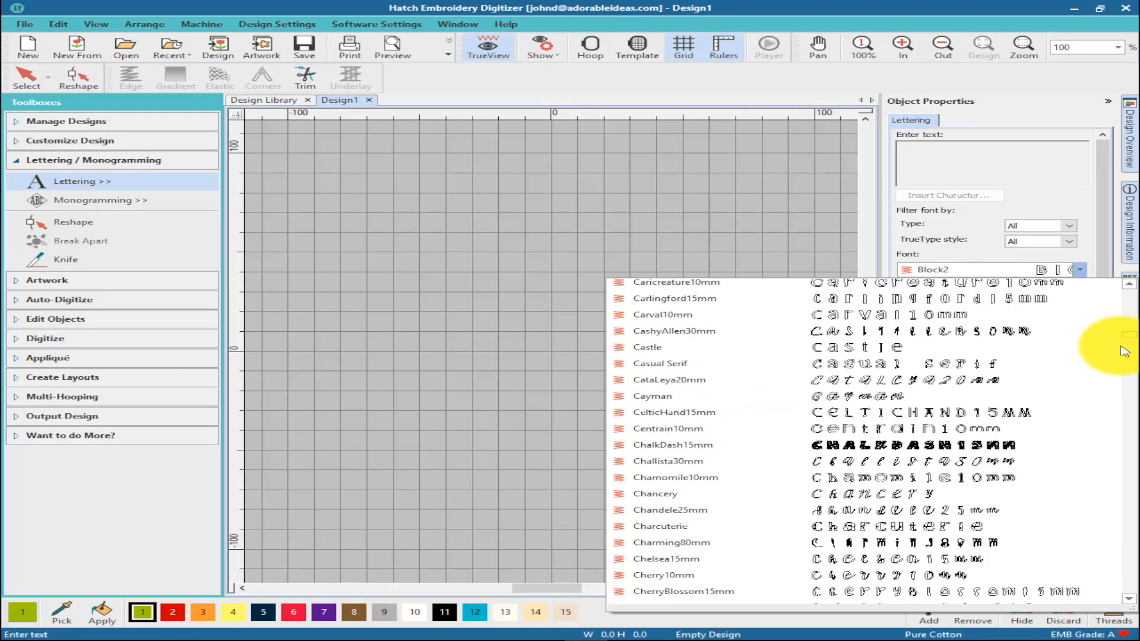
Scroll the Hatch 2 font list down to D fonts like Damon18mm and Disney20mm
{"action": "scroll", "scroll_direction": "down", "scroll_amount": 3}
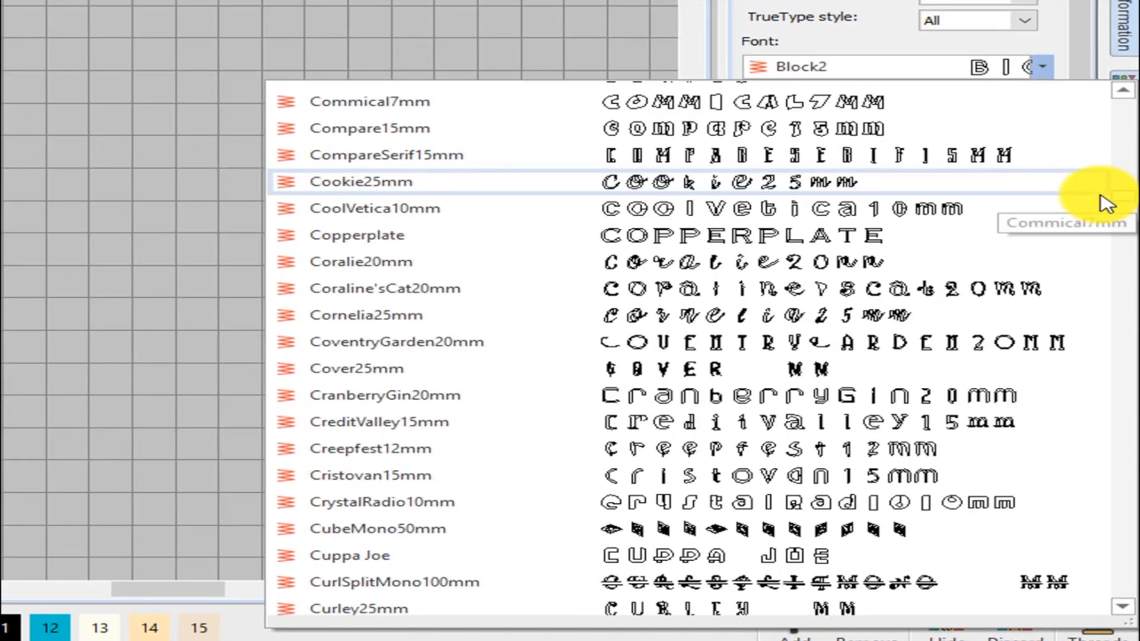
{"action": "scroll", "scroll_direction": "down", "scroll_amount": 3}
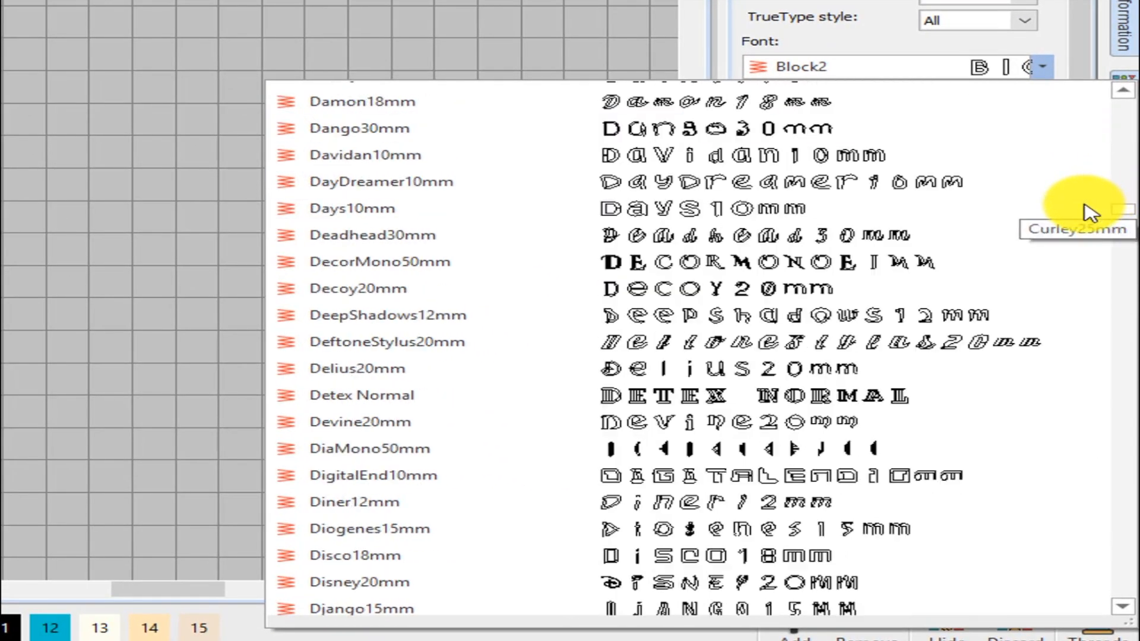